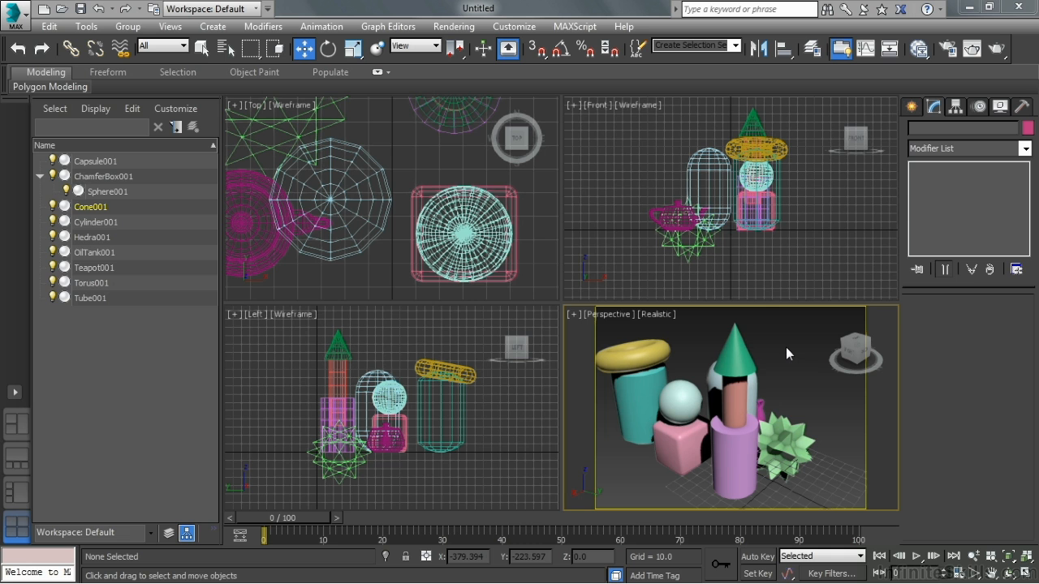
{"action": "mouse_move", "coordinate": [792, 350]}
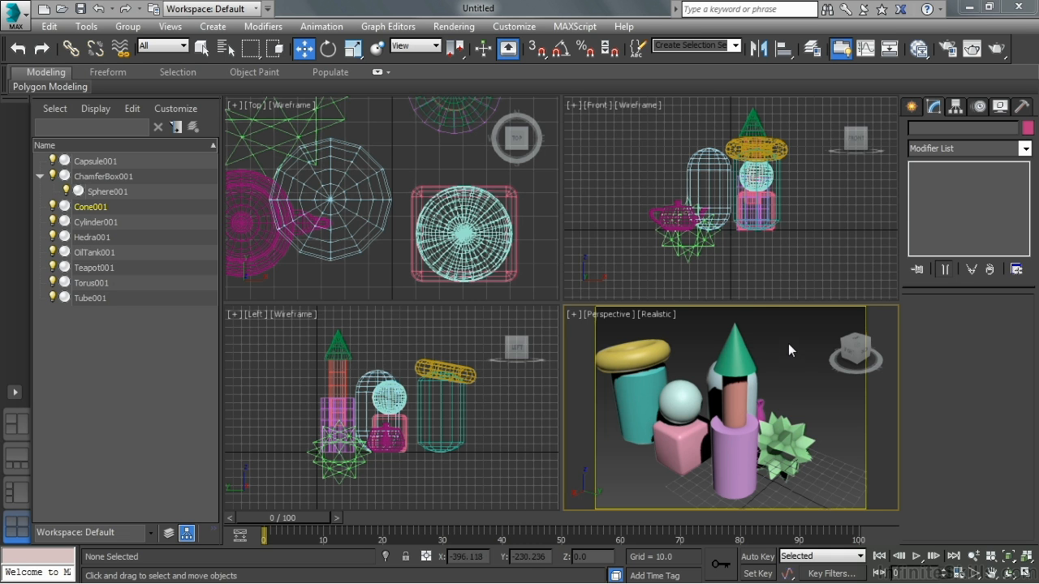
Open the Customize menu in the menu bar.
{"action": "left_click", "coordinate": [513, 26]}
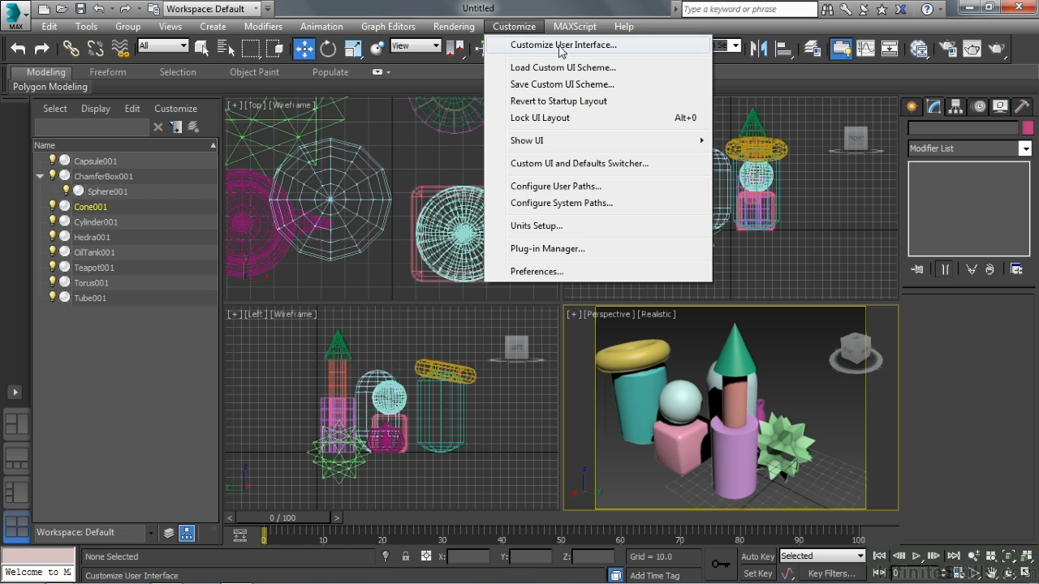
Open Customize User Interface's Keyboard tab and scroll the Action list to Transform entries.
{"action": "left_click", "coordinate": [563, 44]}
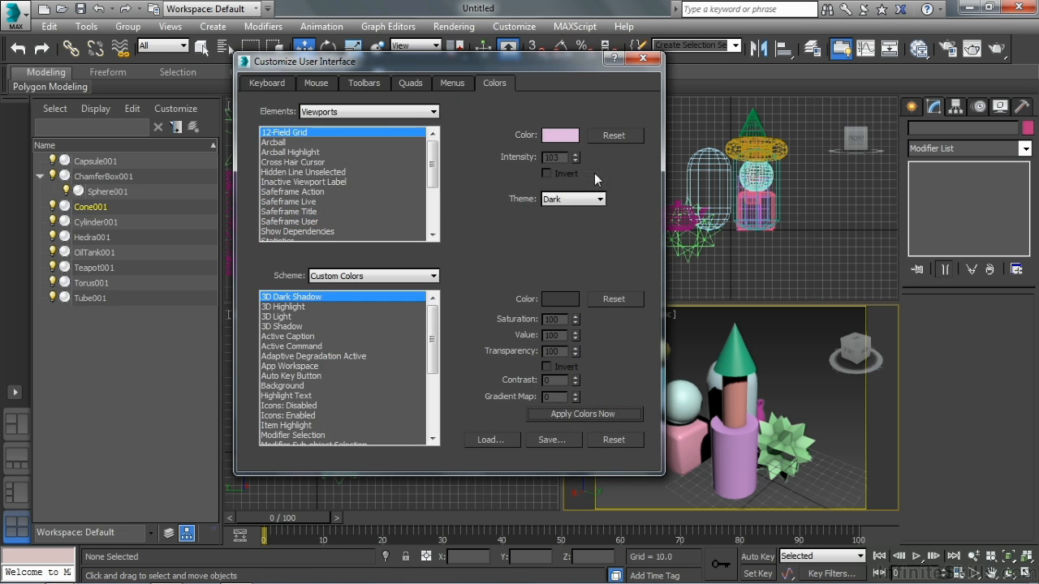
{"action": "left_click", "coordinate": [266, 82]}
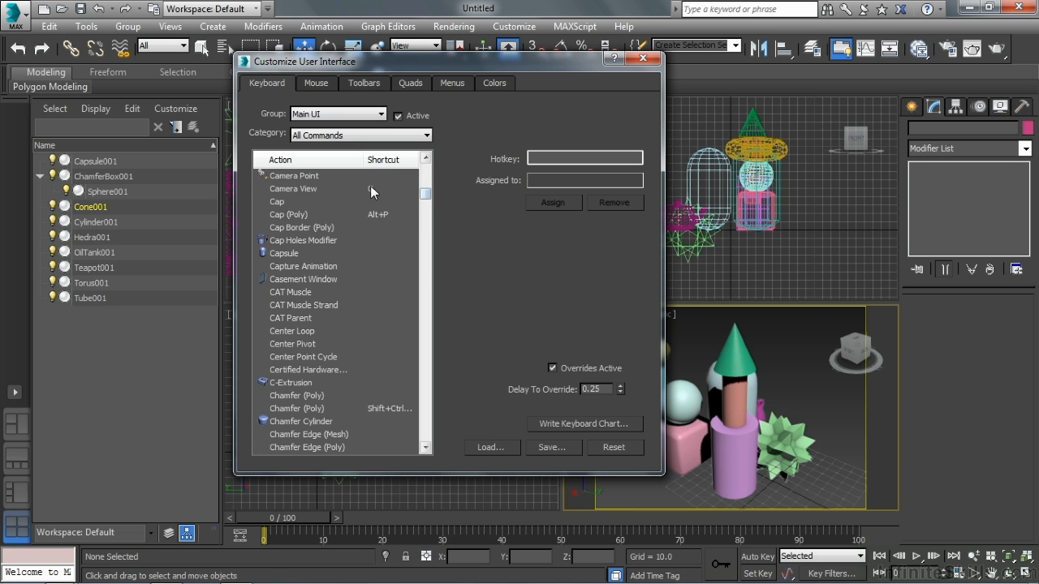
{"action": "left_click", "coordinate": [291, 291]}
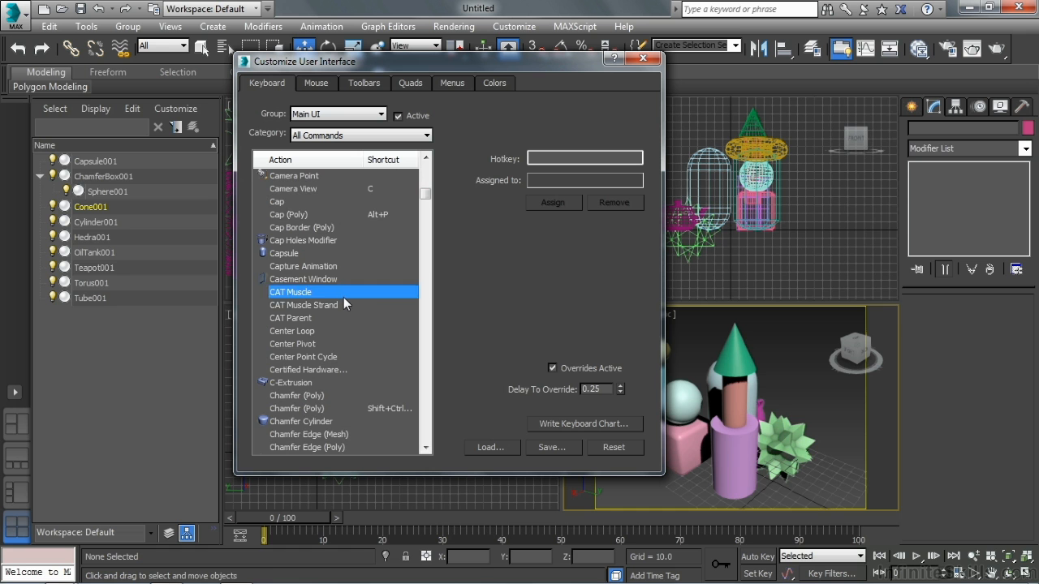
{"action": "scroll", "scroll_direction": "down", "scroll_amount": 3}
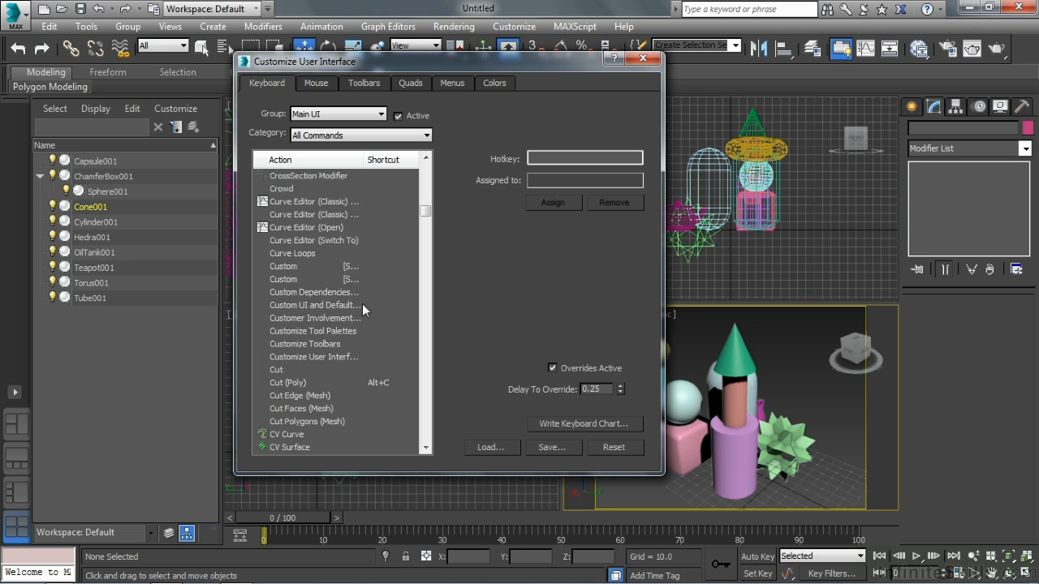
{"action": "scroll", "scroll_direction": "down", "scroll_amount": 3}
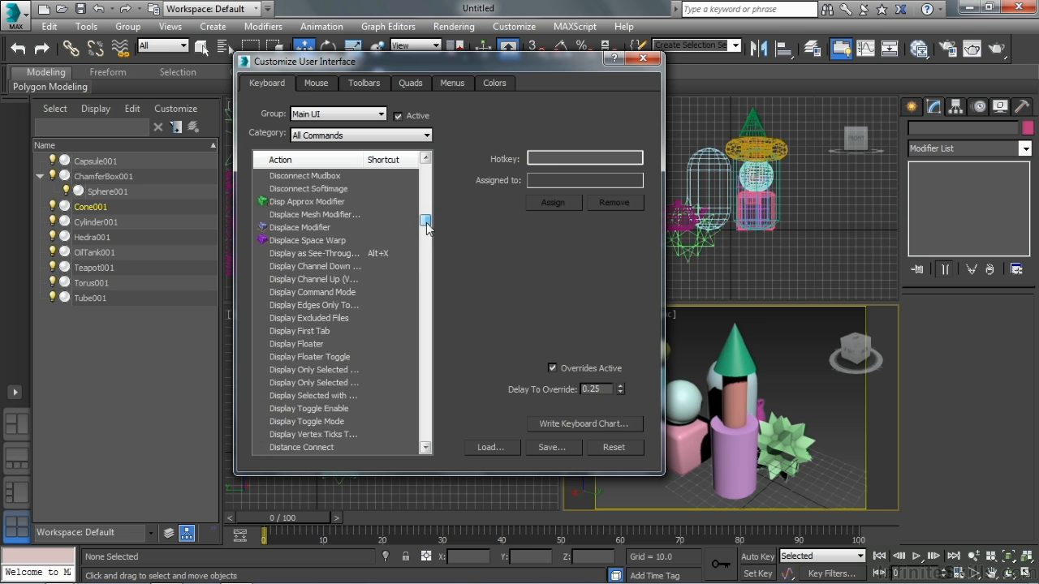
{"action": "left_click_drag", "start_coordinate": [425, 224], "coordinate": [425, 296]}
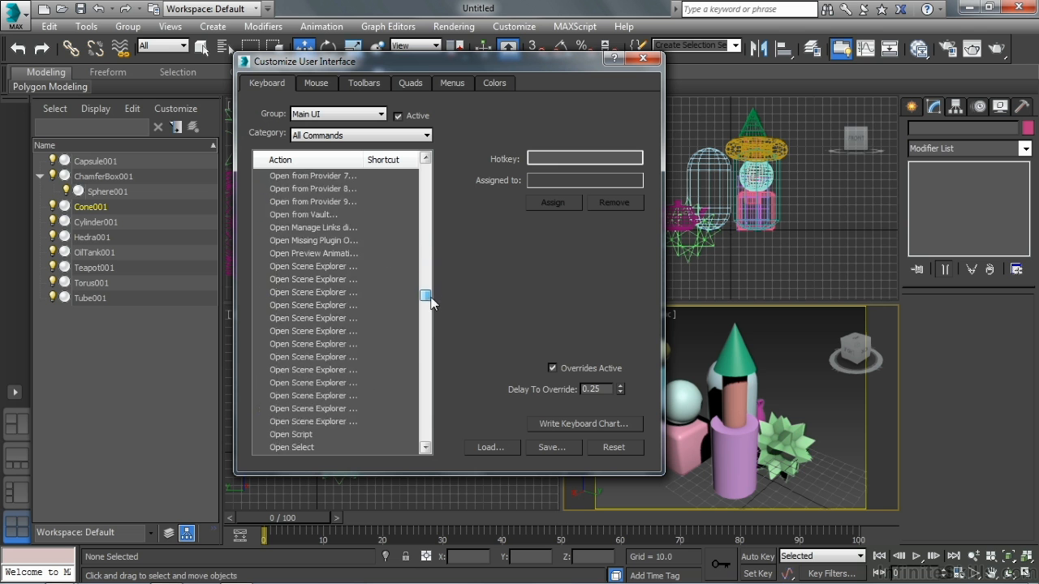
{"action": "left_click_drag", "start_coordinate": [425, 295], "coordinate": [425, 419]}
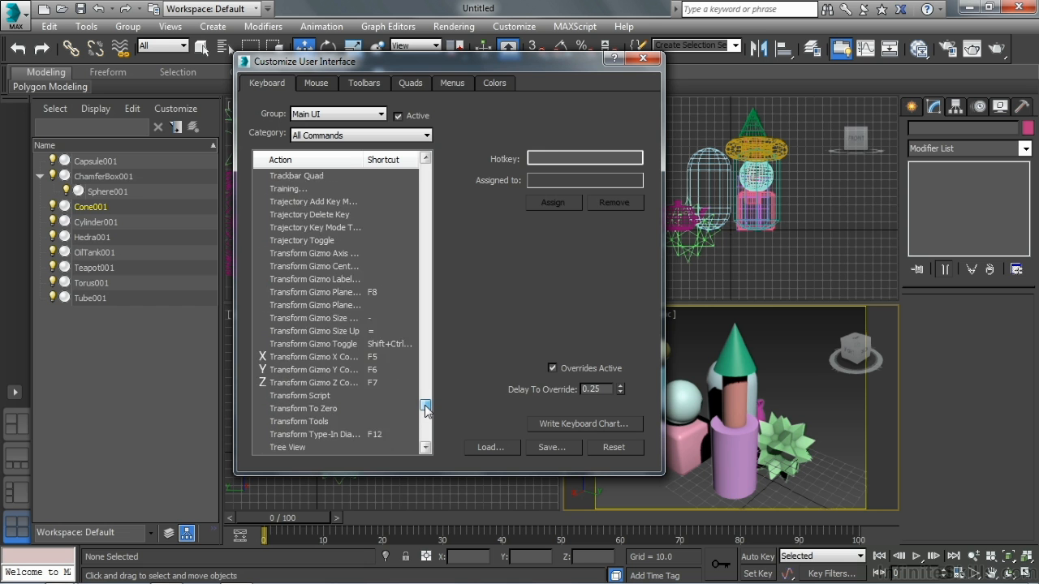
Assign Shift+Ctrl+T to Taper Modifier and close the Customize User Interface dialog.
{"action": "left_click", "coordinate": [425, 398]}
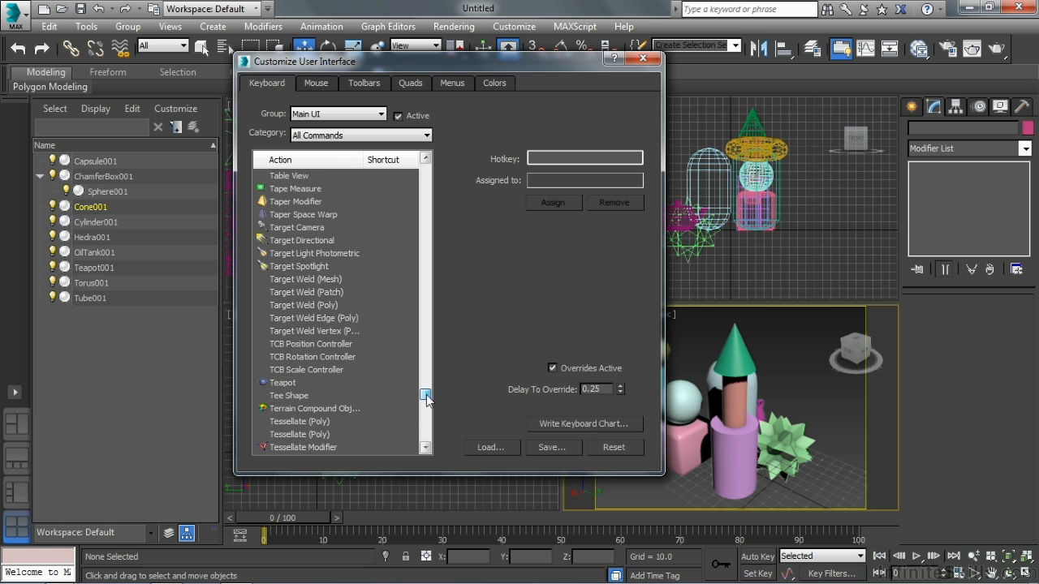
{"action": "left_click", "coordinate": [295, 201]}
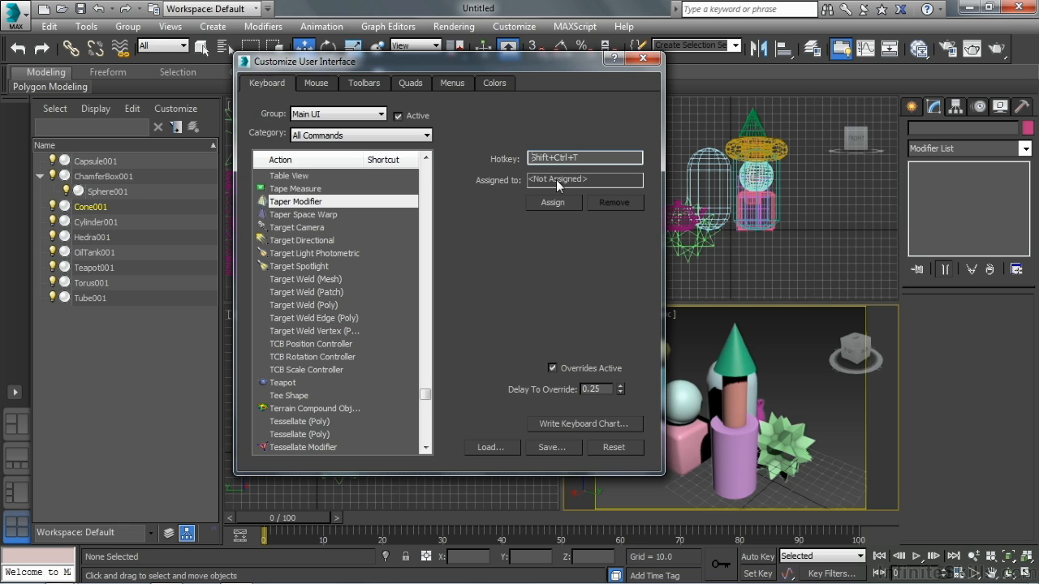
{"action": "mouse_move", "coordinate": [399, 235]}
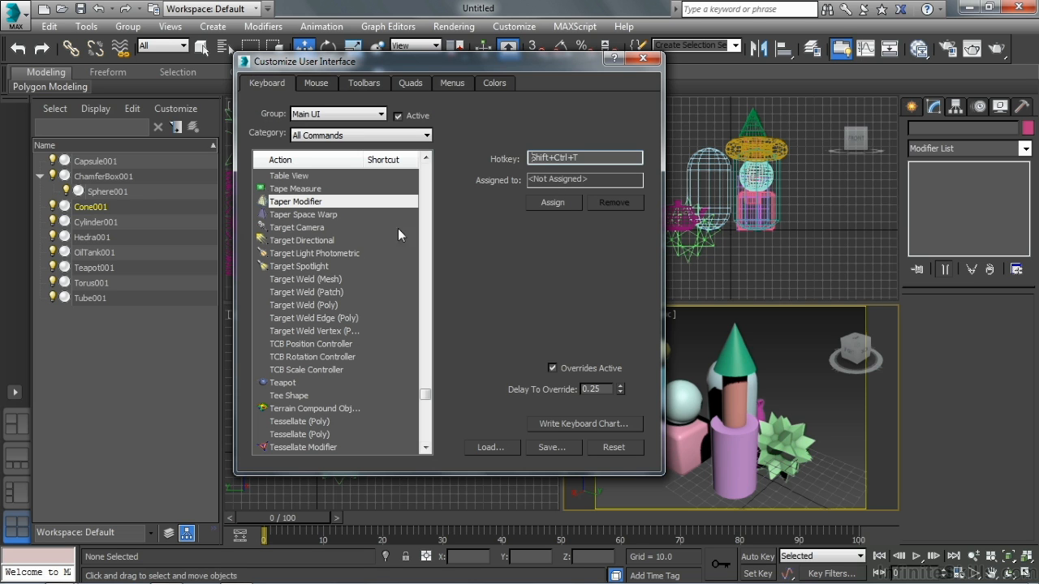
{"action": "left_click", "coordinate": [552, 202]}
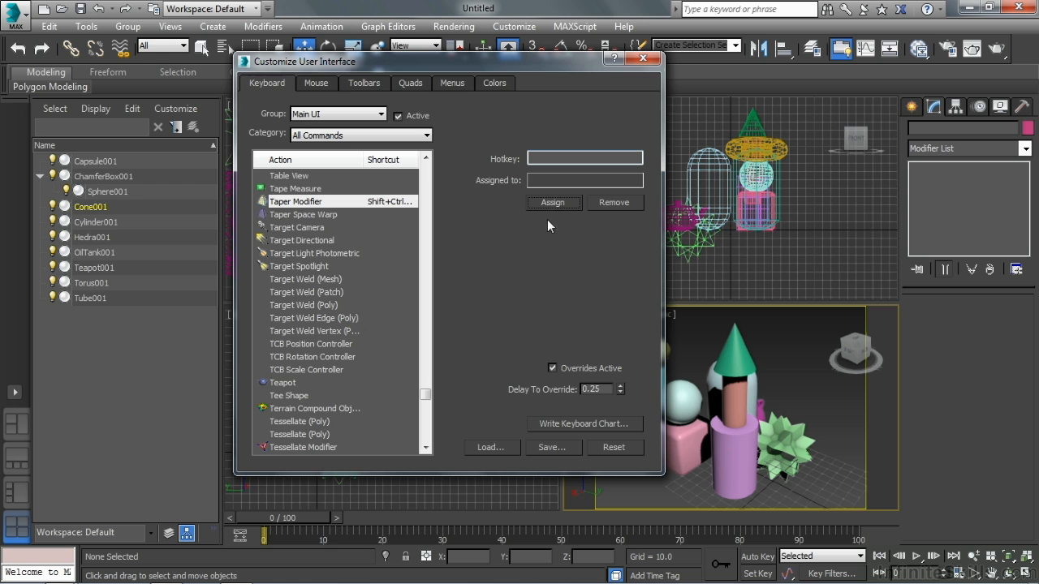
{"action": "left_click", "coordinate": [642, 58]}
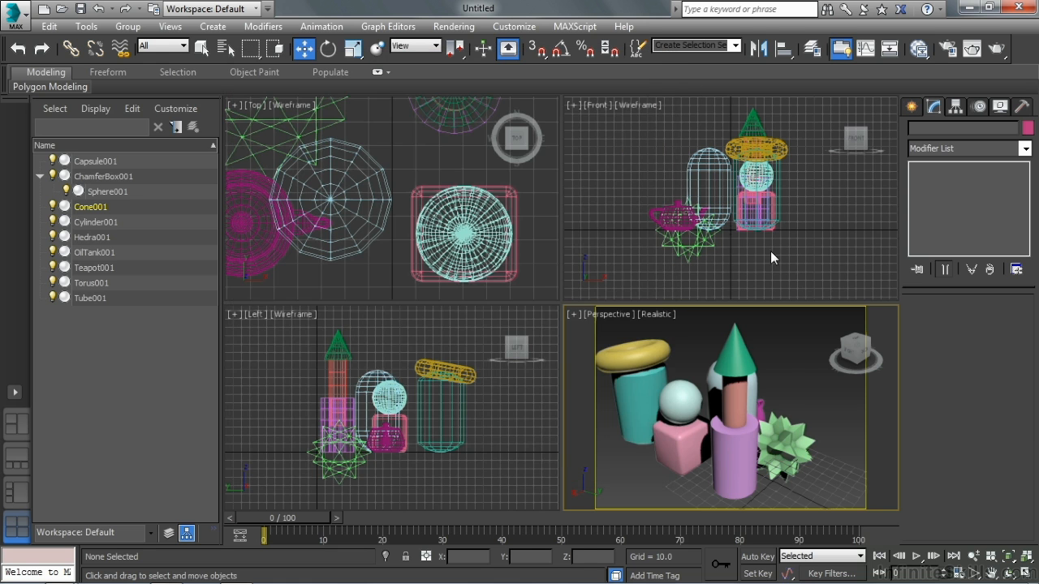
Add a Taper modifier to OilTank001 and adjust its Amount to about 1.07.
{"action": "left_click", "coordinate": [94, 252]}
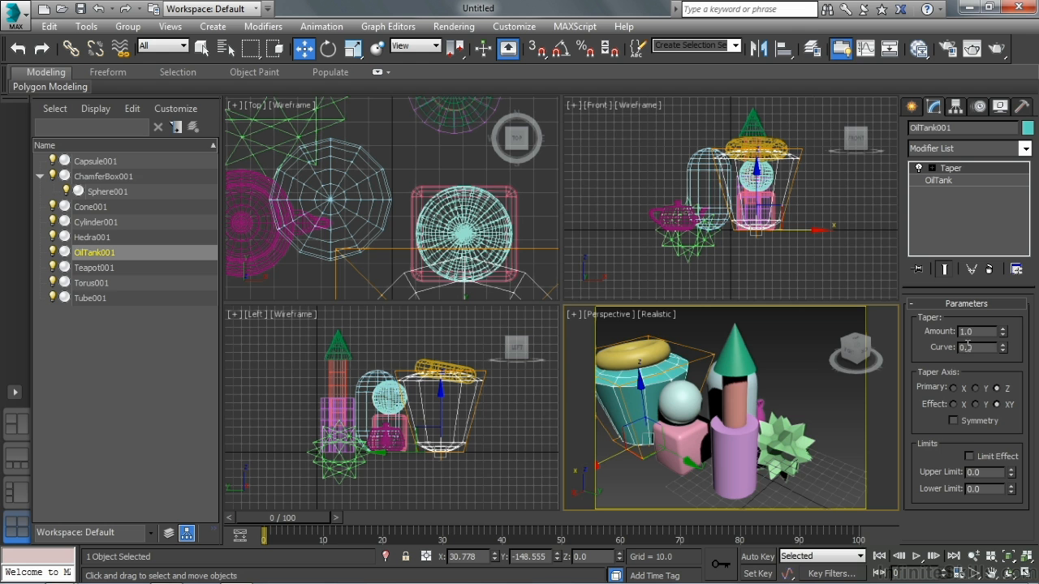
{"action": "left_click_drag", "start_coordinate": [1001, 331], "coordinate": [1000, 341]}
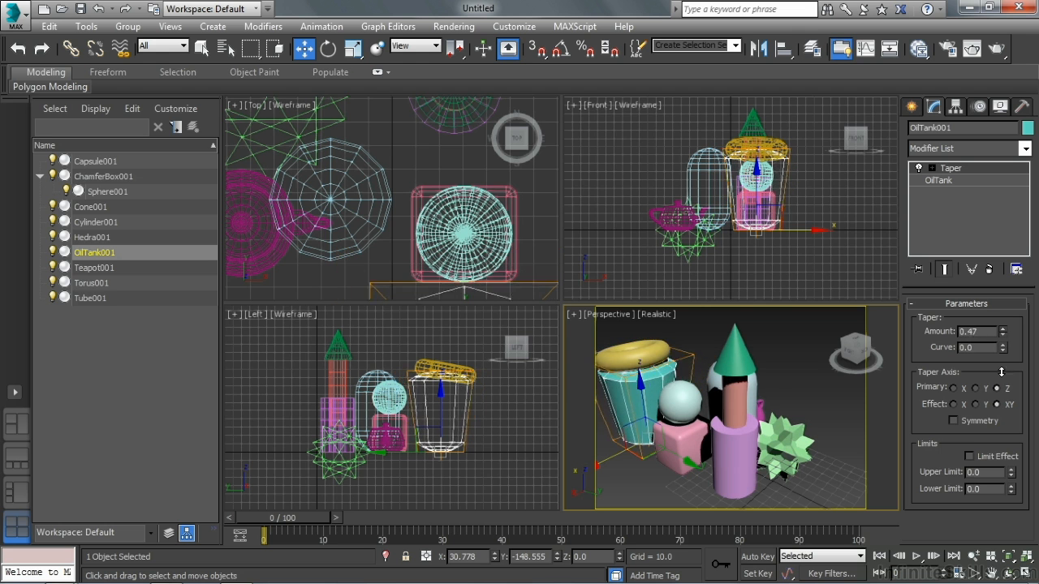
{"action": "left_click_drag", "start_coordinate": [1002, 331], "coordinate": [1002, 309]}
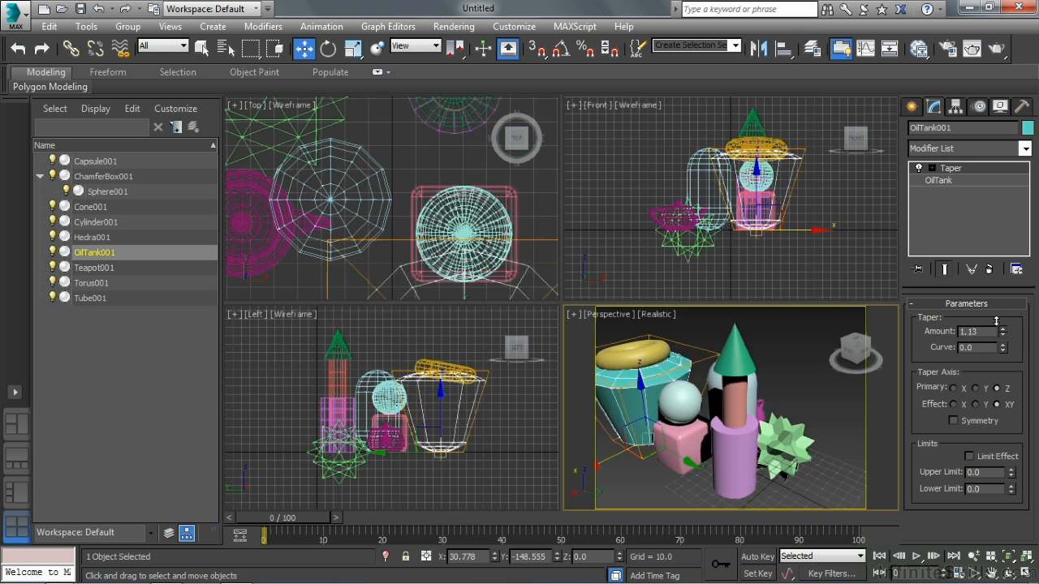
{"action": "left_click_drag", "start_coordinate": [1000, 331], "coordinate": [999, 337]}
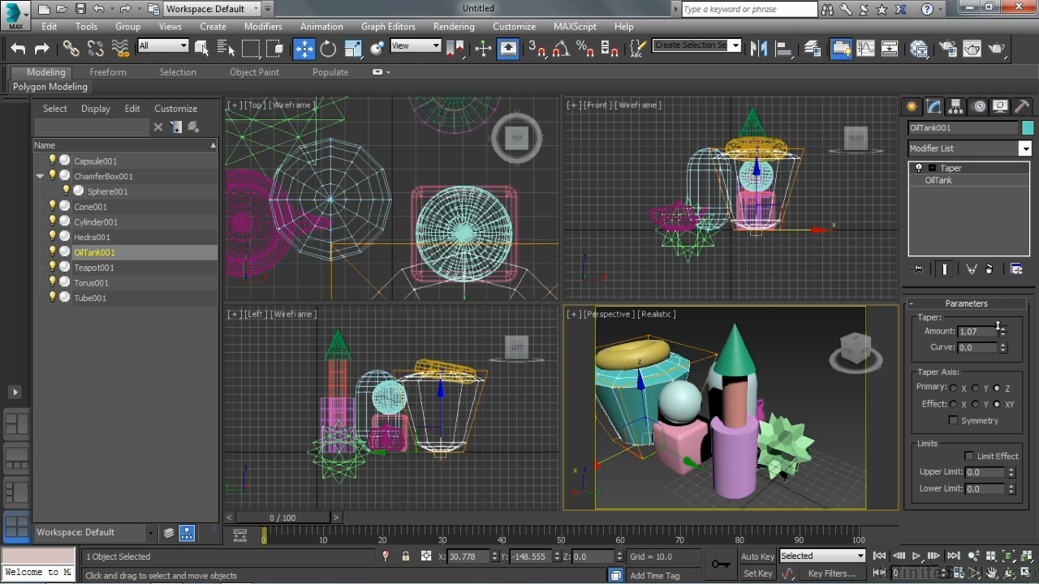
{"action": "mouse_move", "coordinate": [816, 192]}
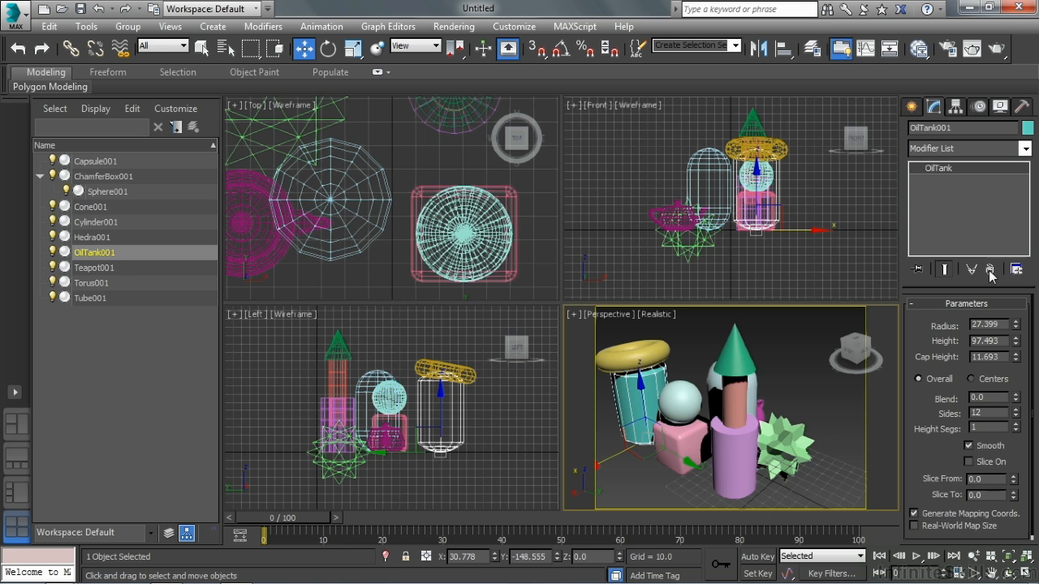
{"action": "mouse_move", "coordinate": [783, 229]}
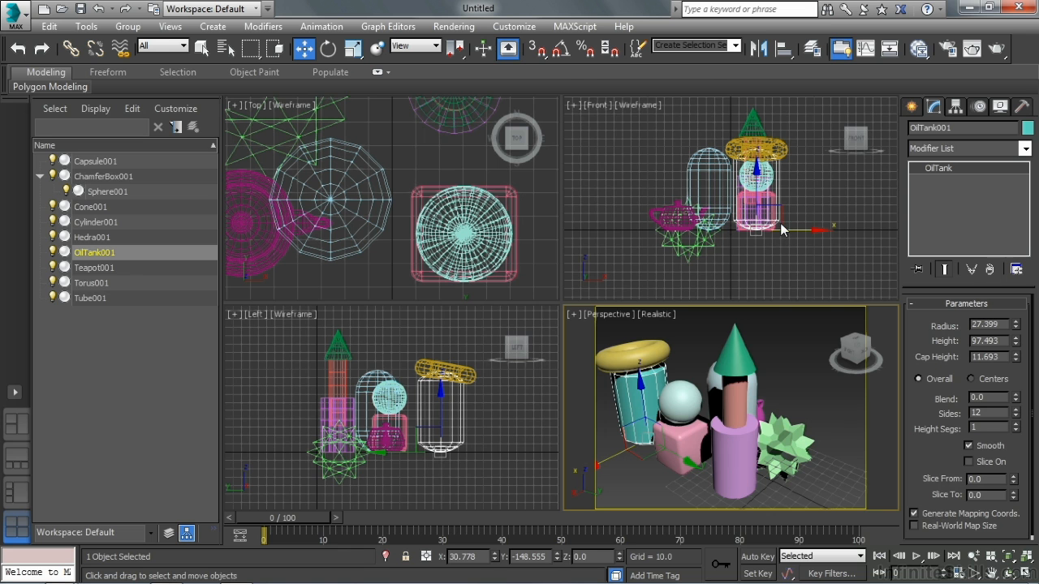
Set the Background interface colour to orange in Customize User Interface and apply colours.
{"action": "left_click", "coordinate": [514, 26]}
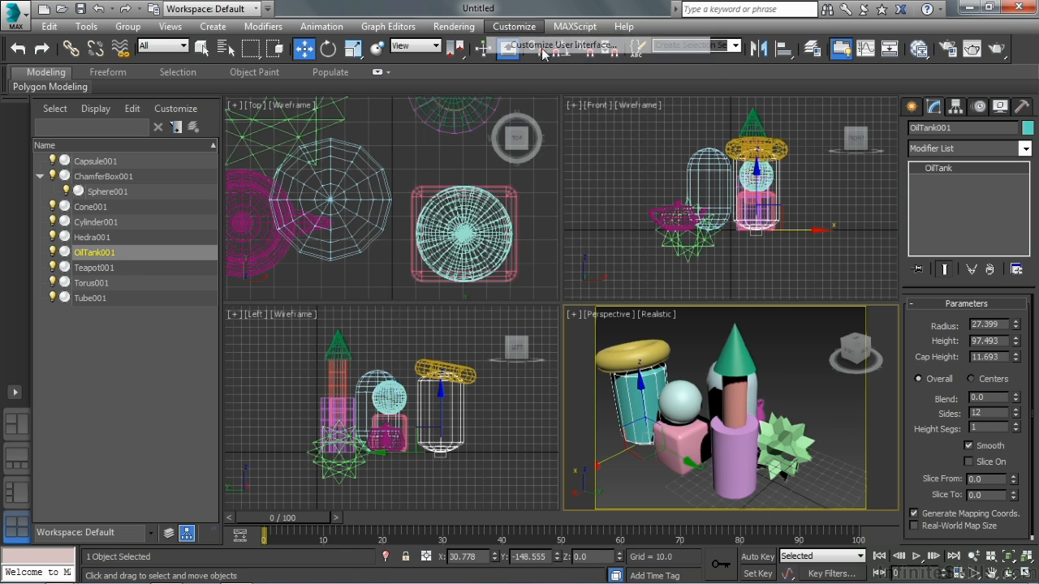
{"action": "left_click", "coordinate": [560, 45]}
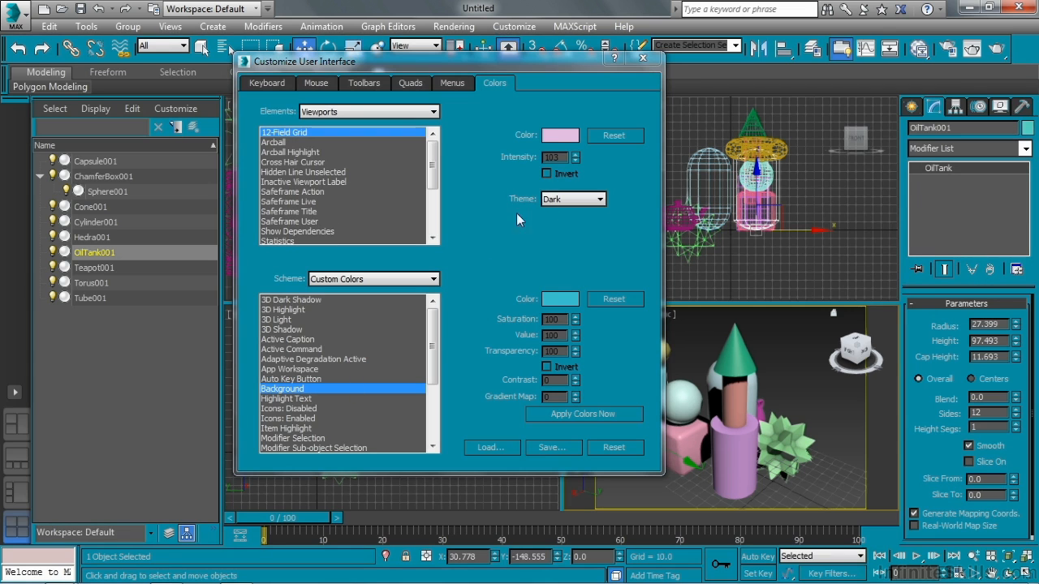
{"action": "mouse_move", "coordinate": [502, 223]}
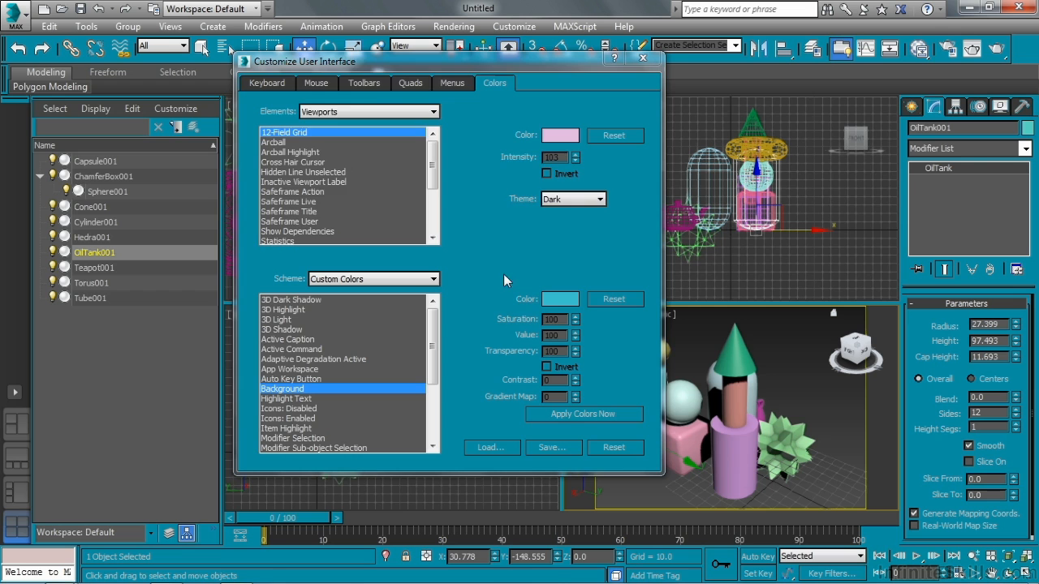
{"action": "left_click", "coordinate": [559, 298]}
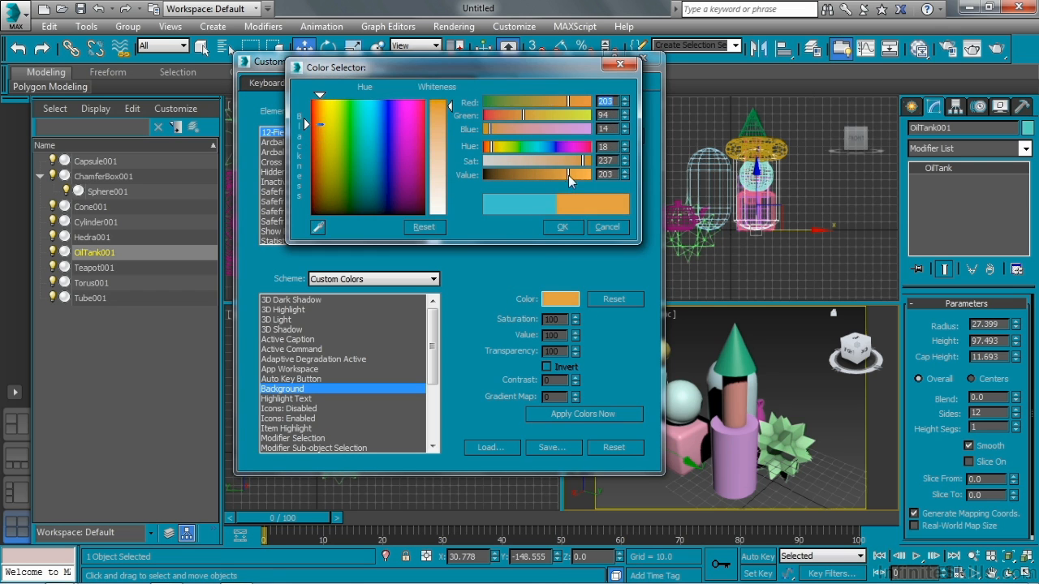
{"action": "left_click", "coordinate": [561, 226]}
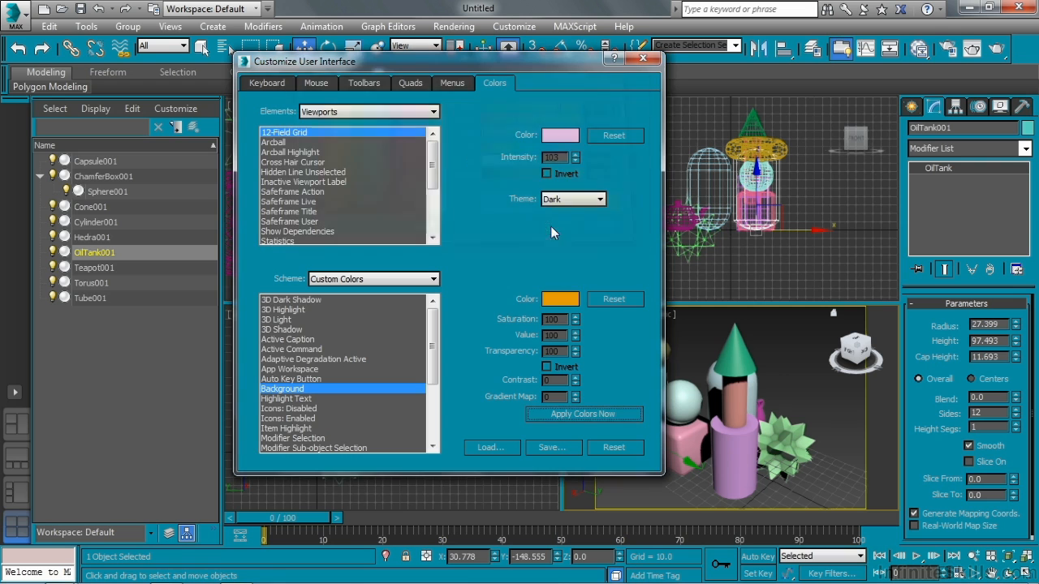
{"action": "left_click", "coordinate": [583, 414]}
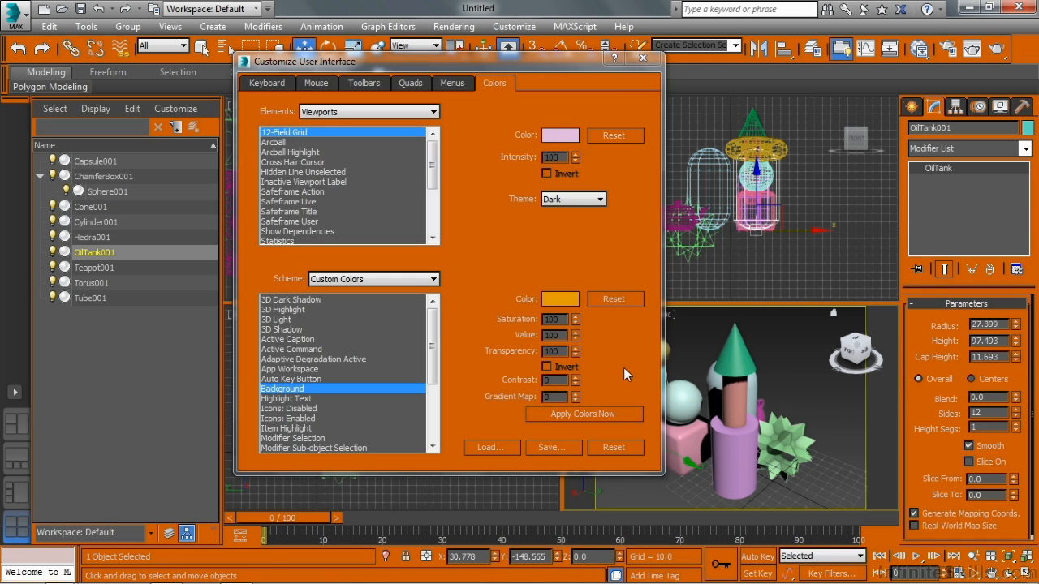
Reset the Background colour to its default dark grey.
{"action": "left_click", "coordinate": [613, 447]}
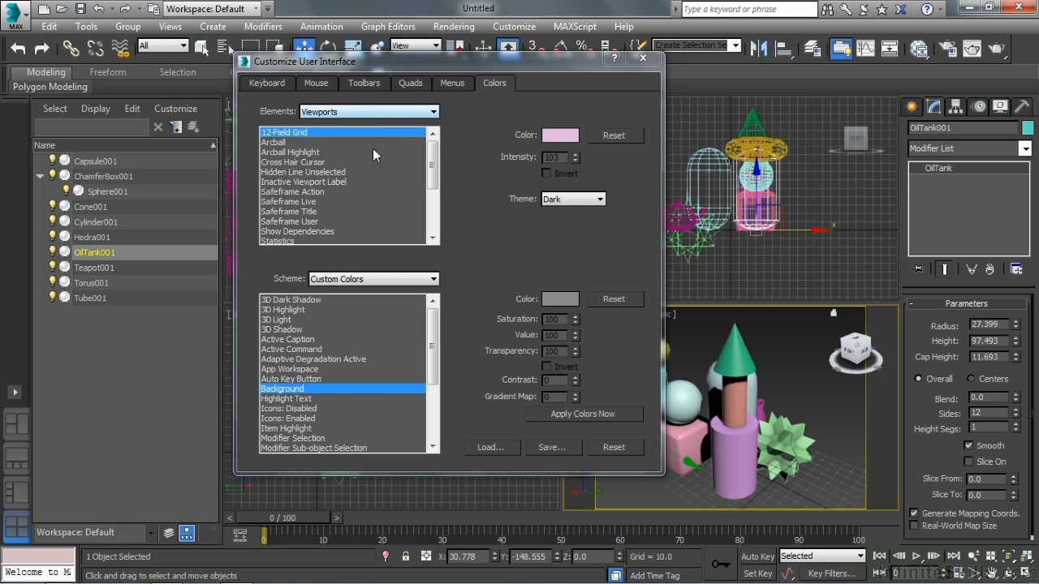
Select Viewport Background and set its colour Value to 14 in the Color Selector.
{"action": "scroll", "scroll_direction": "down", "scroll_amount": 3}
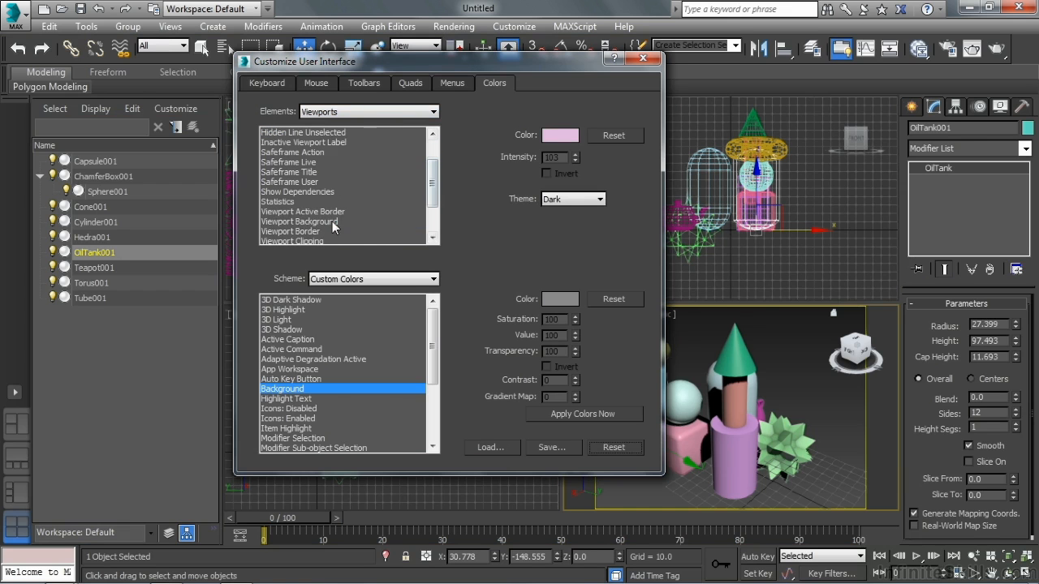
{"action": "left_click", "coordinate": [560, 298]}
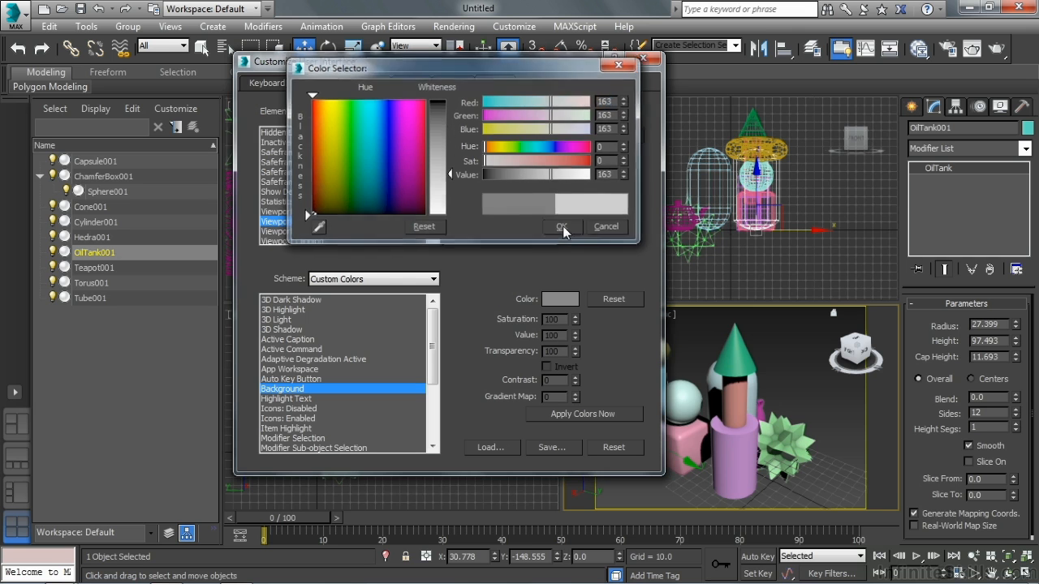
{"action": "left_click", "coordinate": [562, 227]}
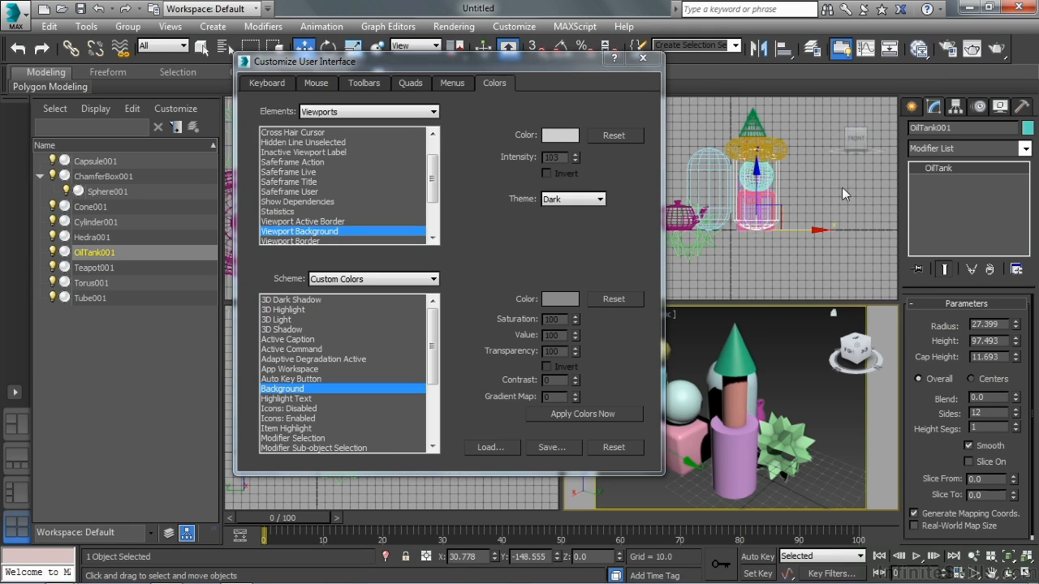
{"action": "mouse_move", "coordinate": [867, 226]}
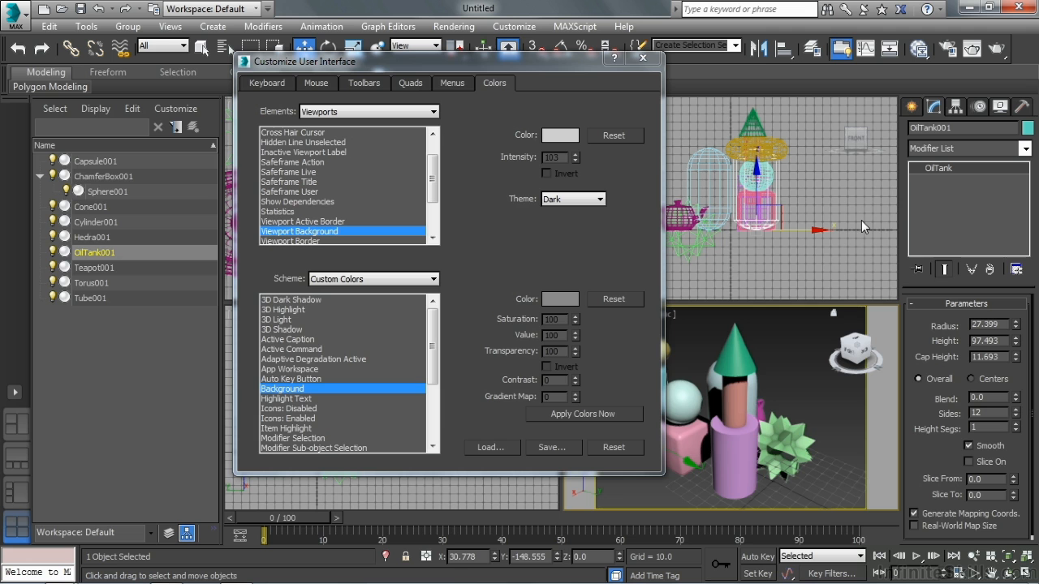
{"action": "mouse_move", "coordinate": [596, 230]}
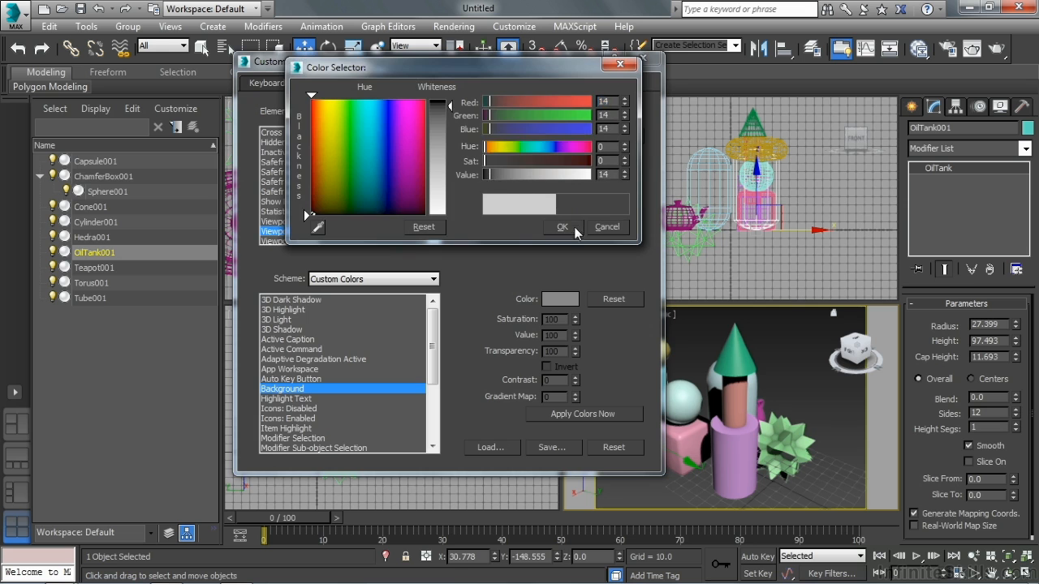
Confirm the value-14 near-black Viewport Background colour.
{"action": "left_click", "coordinate": [561, 227]}
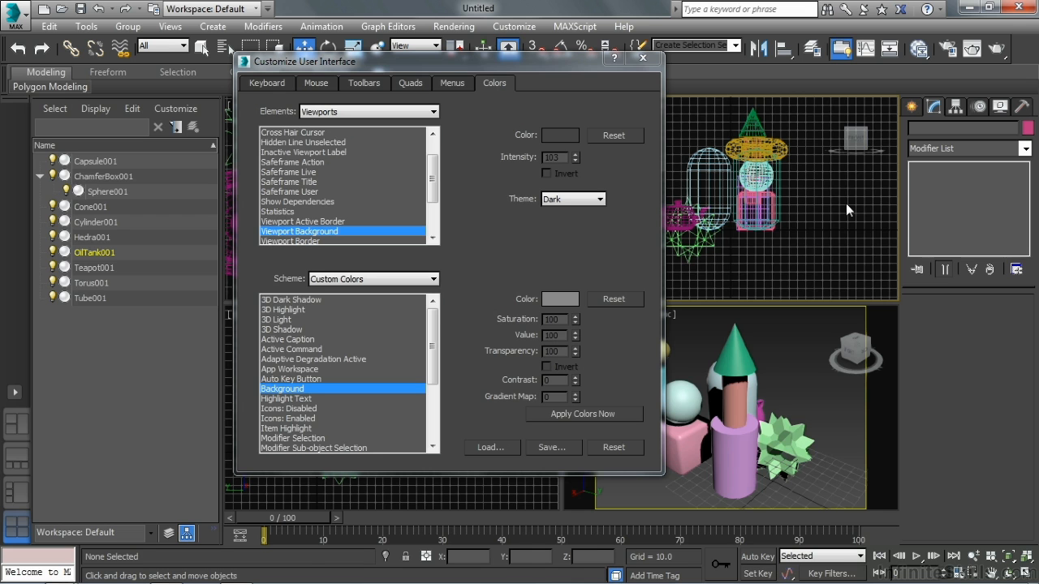
{"action": "left_click_drag", "start_coordinate": [433, 158], "coordinate": [432, 175]}
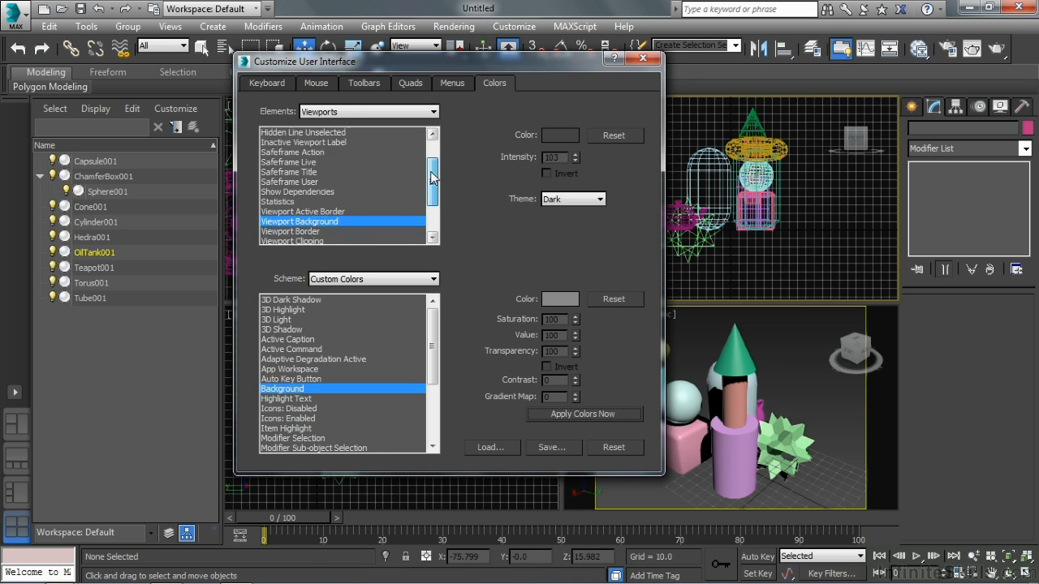